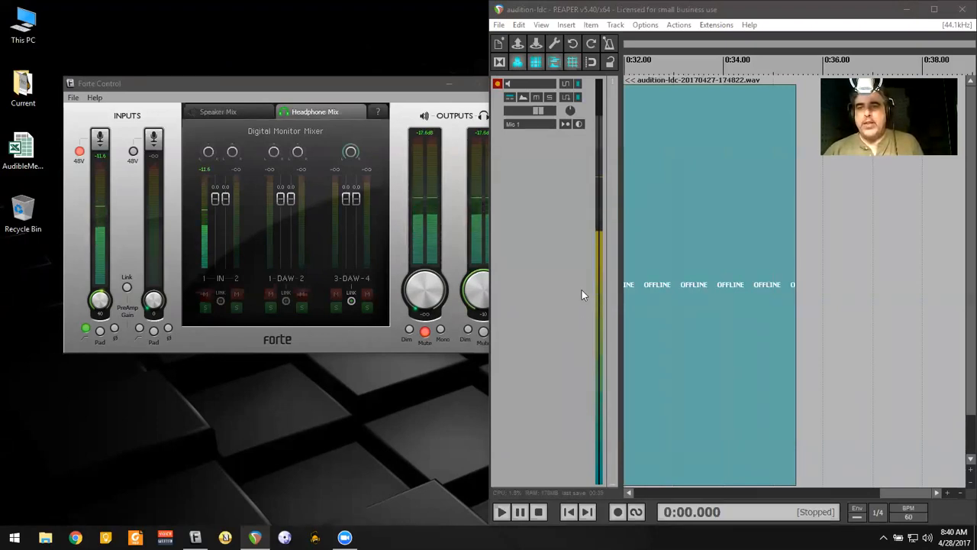
# - Open Preferences and view the audio system list on the Device page
pyautogui.click(646, 24)
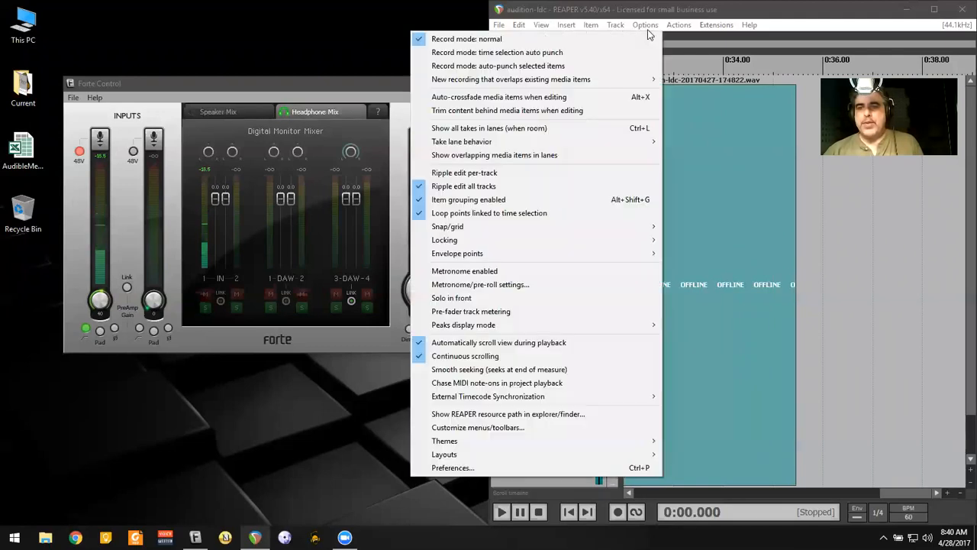
pyautogui.moveTo(508, 413)
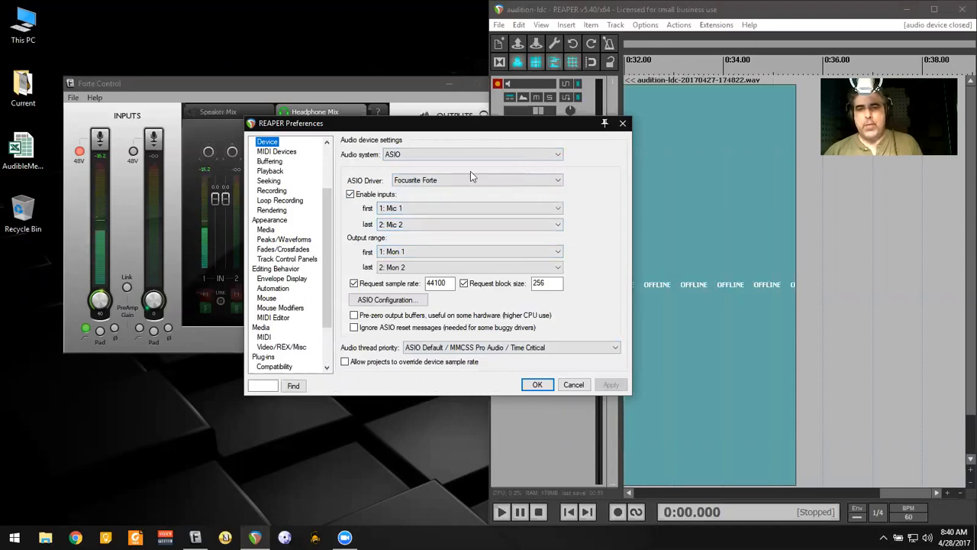
pyautogui.moveTo(432, 199)
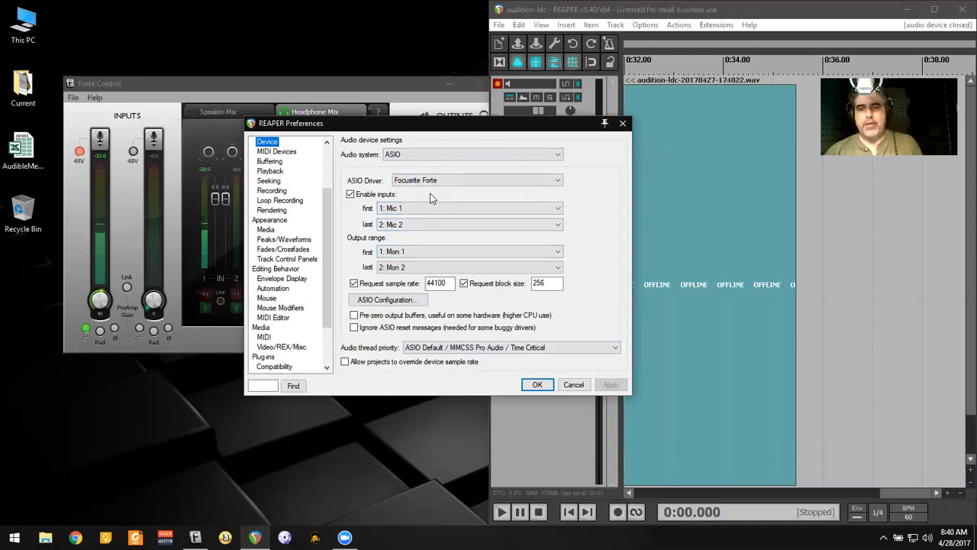
pyautogui.click(473, 154)
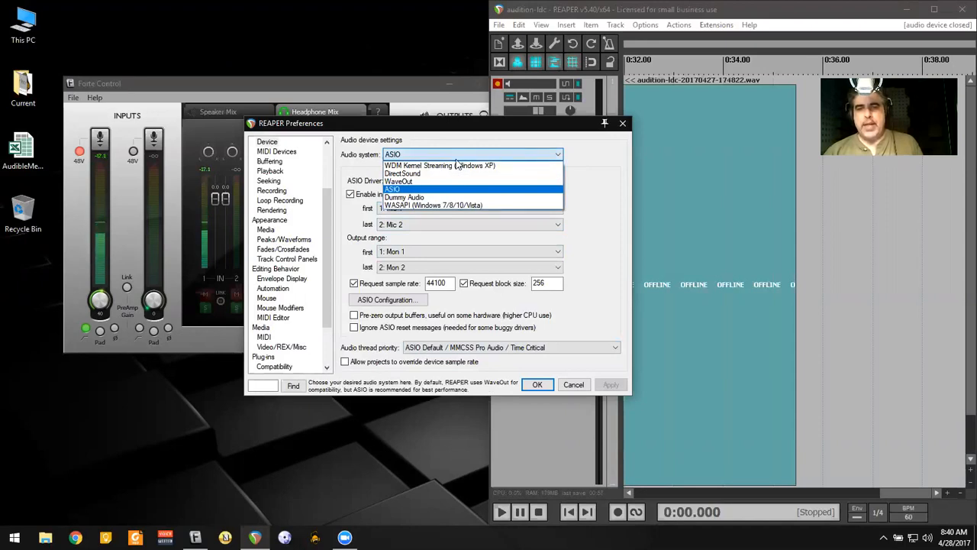
pyautogui.moveTo(434, 205)
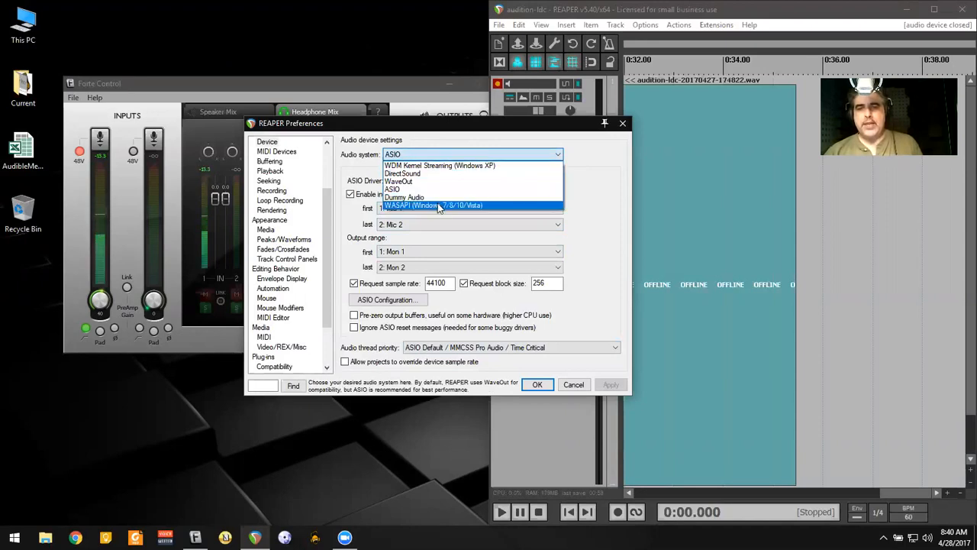
# - Switch the audio system to WASAPI shared loopback from VoiceMeeter Output and confirm
pyautogui.click(434, 205)
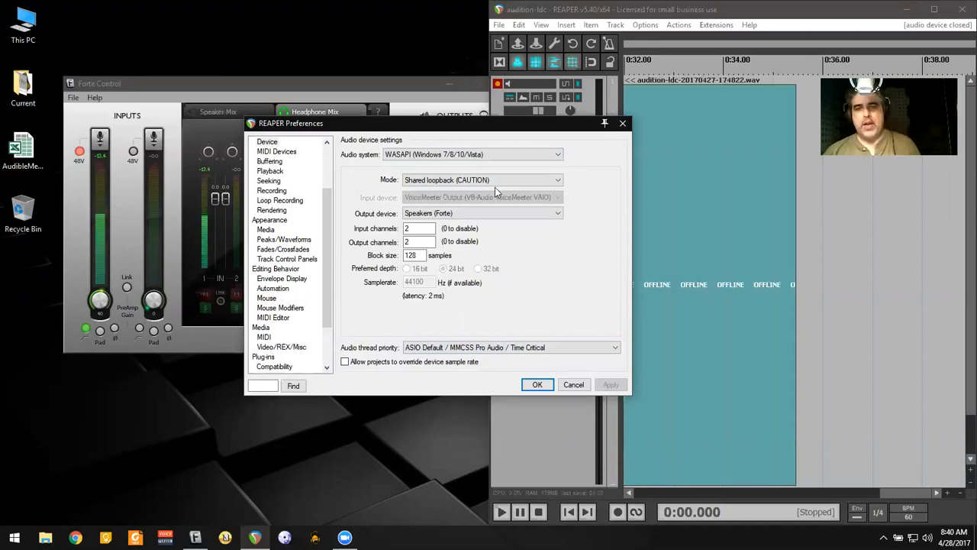
pyautogui.moveTo(557, 246)
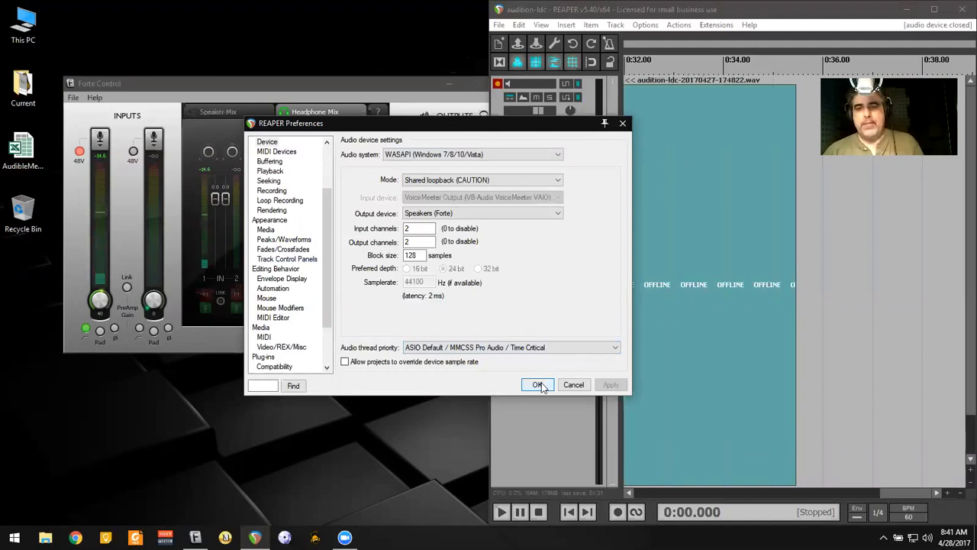
pyautogui.click(538, 384)
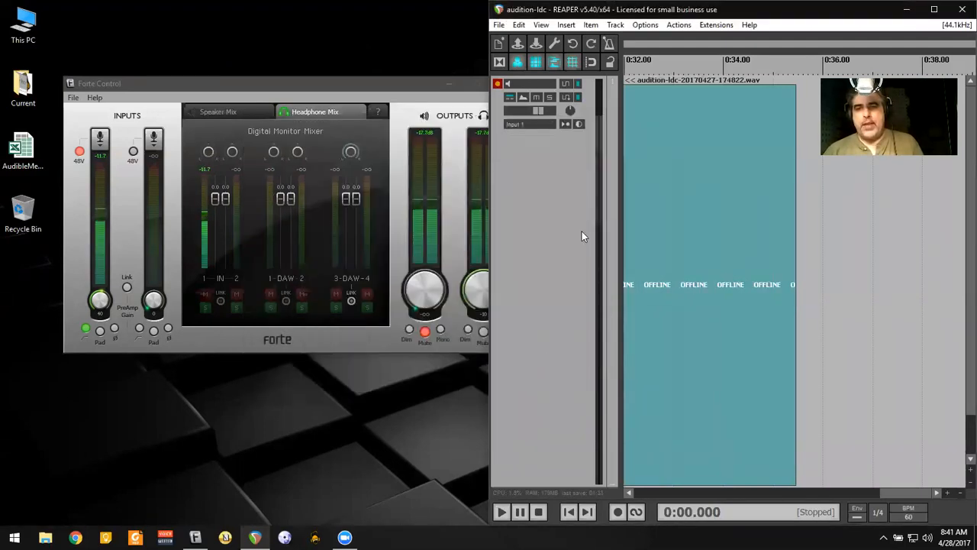
pyautogui.moveTo(496, 270)
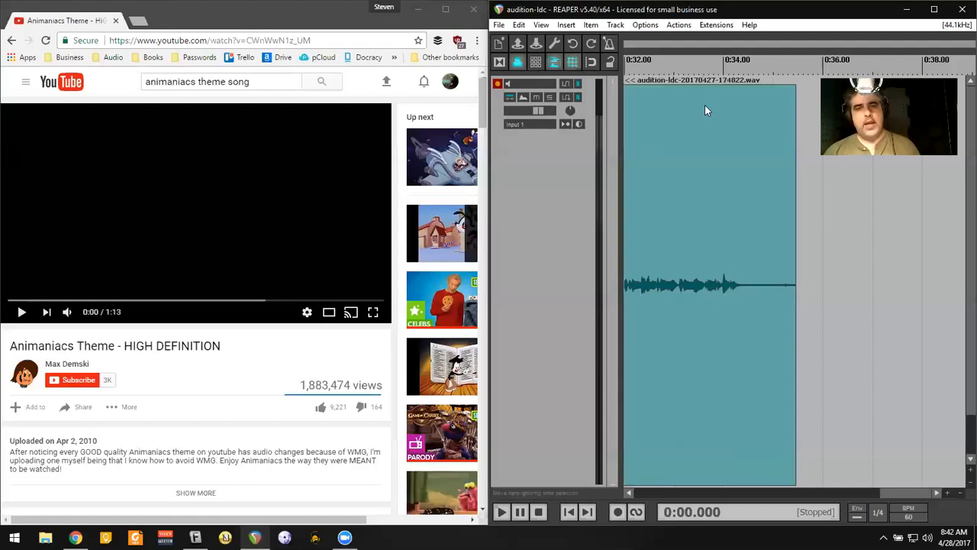
pyautogui.moveTo(390, 190)
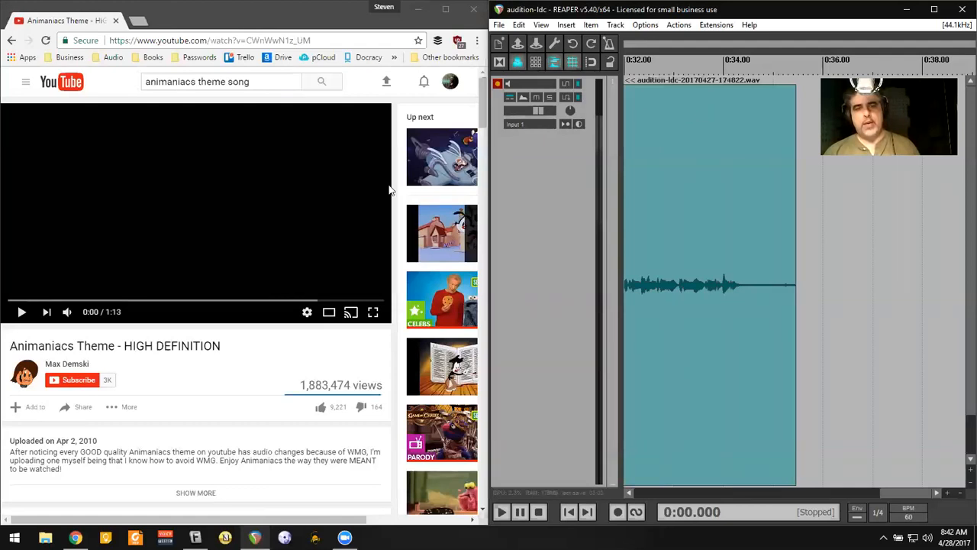
pyautogui.moveTo(128, 273)
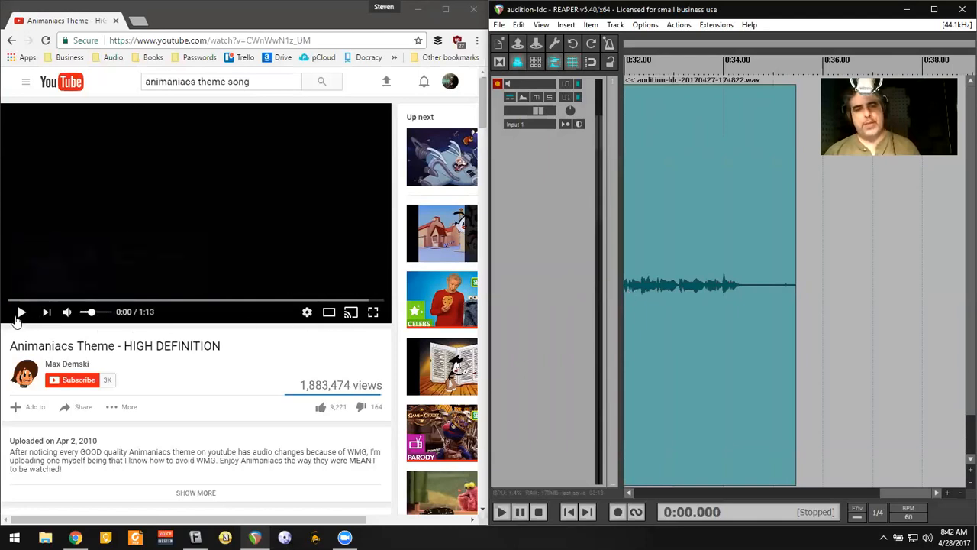
# - Play the Animaniacs theme video in Chrome beside REAPER
pyautogui.click(21, 311)
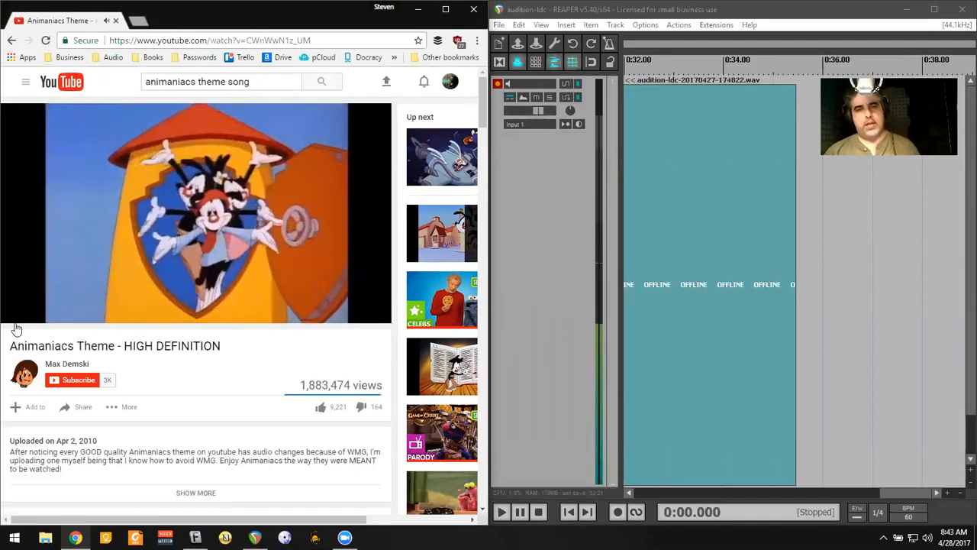
pyautogui.click(21, 312)
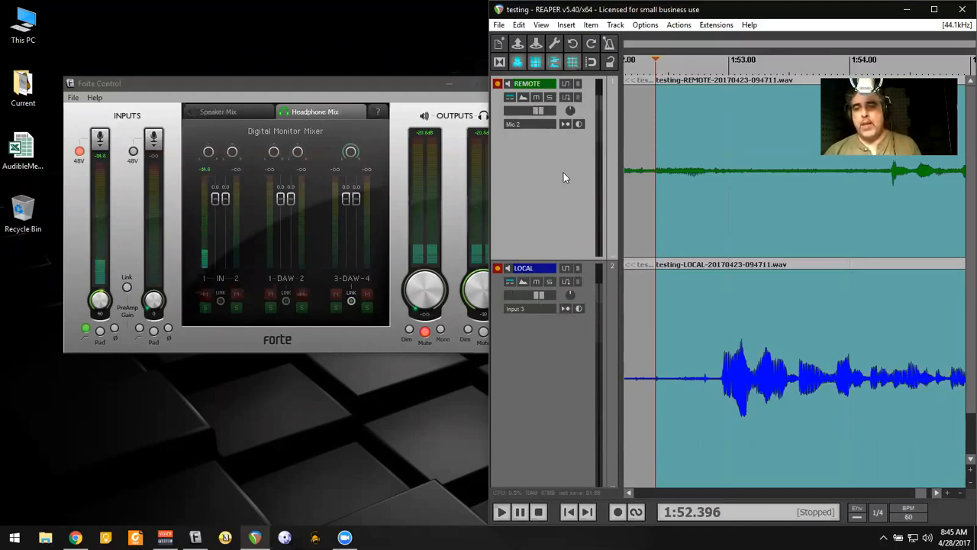
pyautogui.moveTo(601, 257)
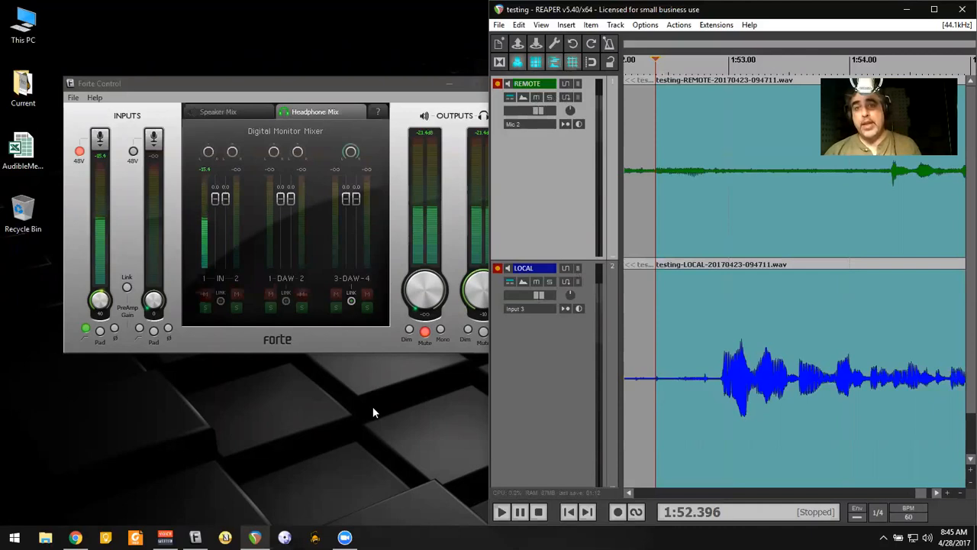
pyautogui.moveTo(363, 478)
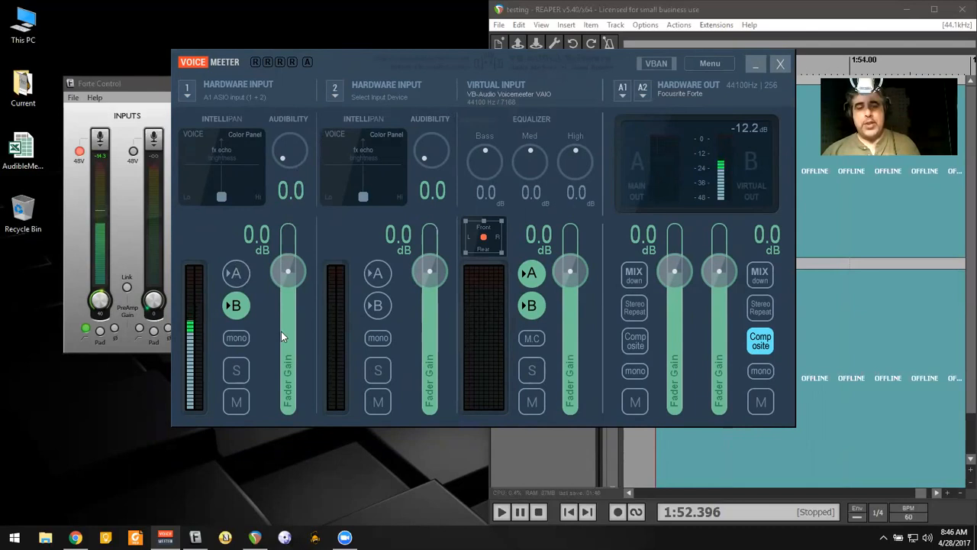
pyautogui.moveTo(655, 275)
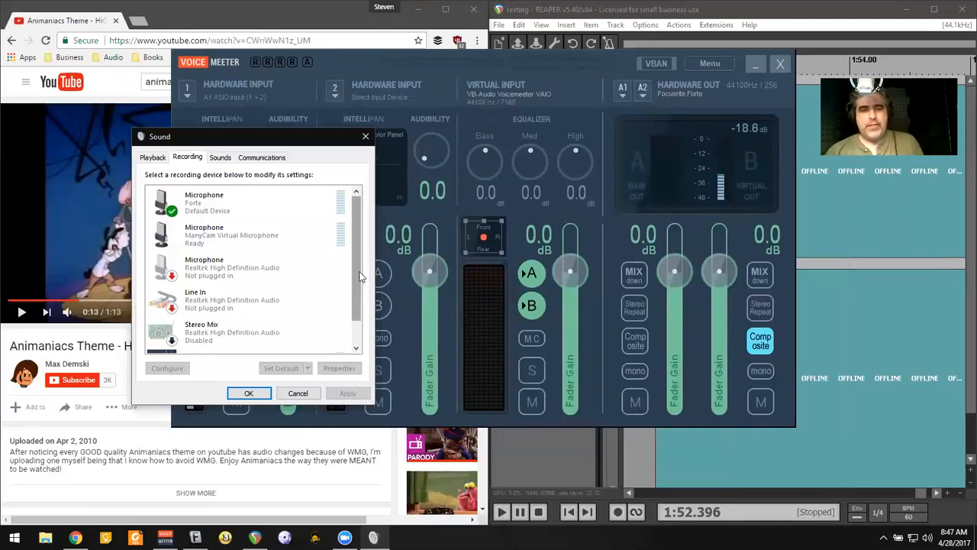
# - Set VoiceMeeter Output as the default recording device
pyautogui.scroll(-3)
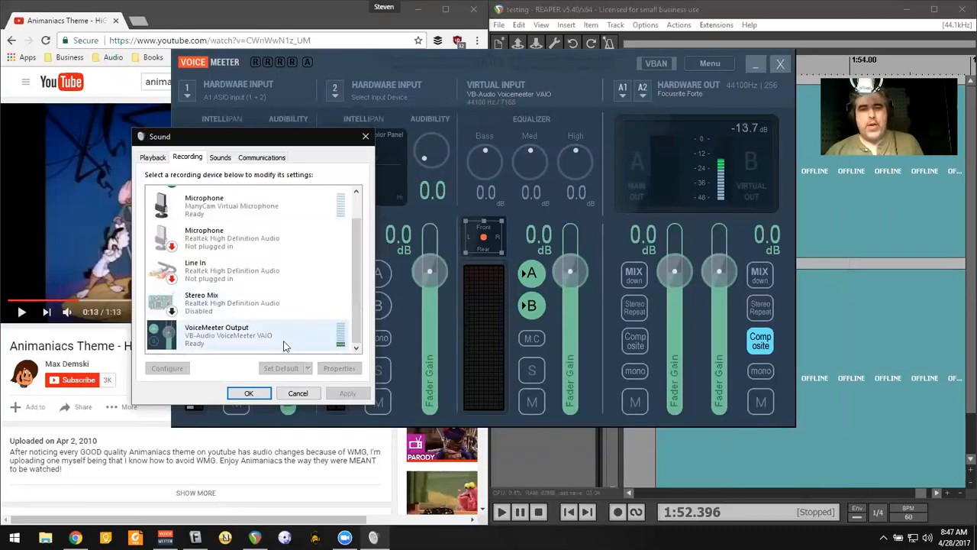
pyautogui.click(245, 335)
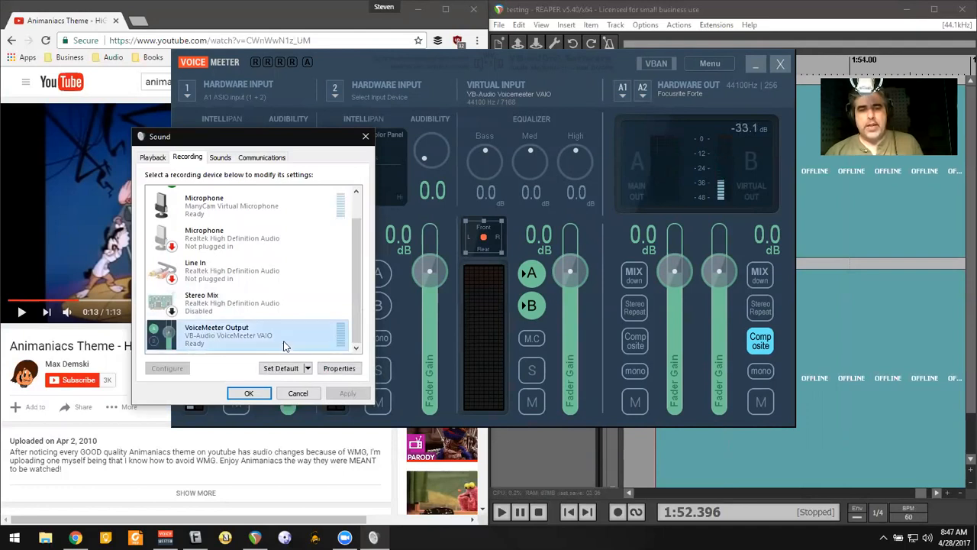
pyautogui.click(281, 369)
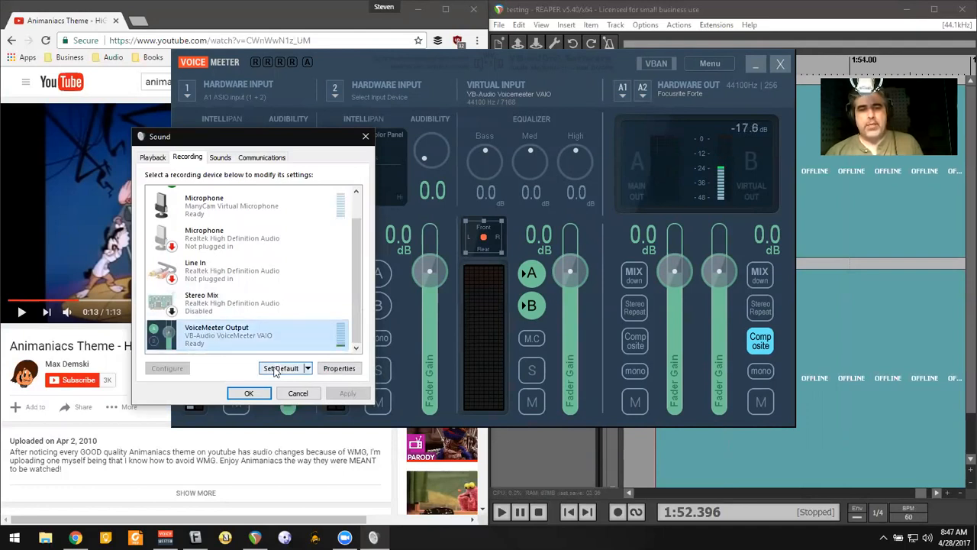
pyautogui.click(281, 368)
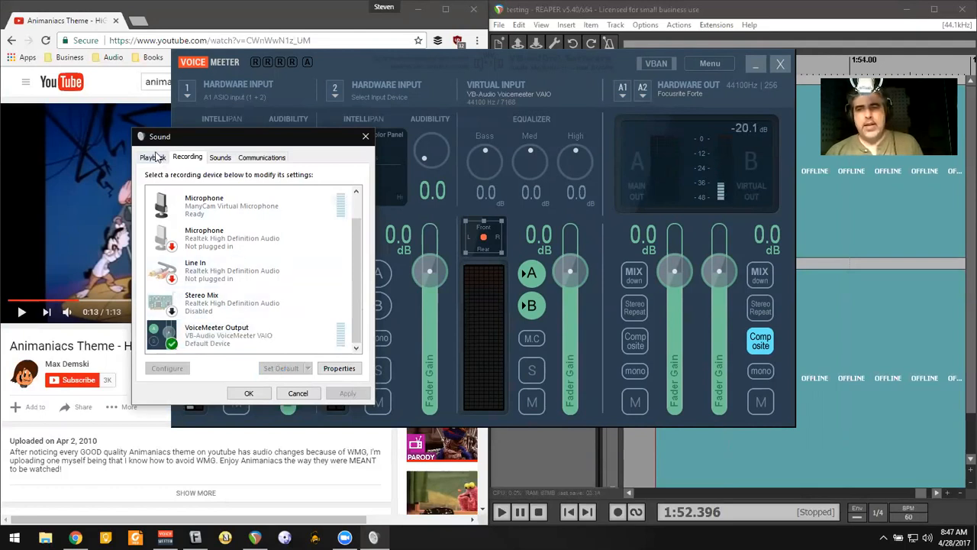
# - Set VoiceMeeter Input as the default playback device and close Sound settings
pyautogui.click(153, 156)
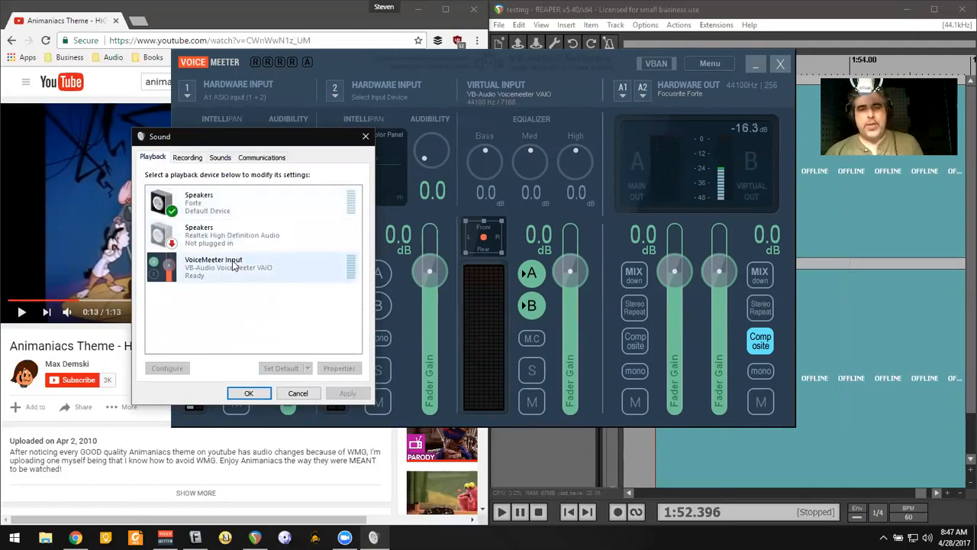
pyautogui.click(252, 267)
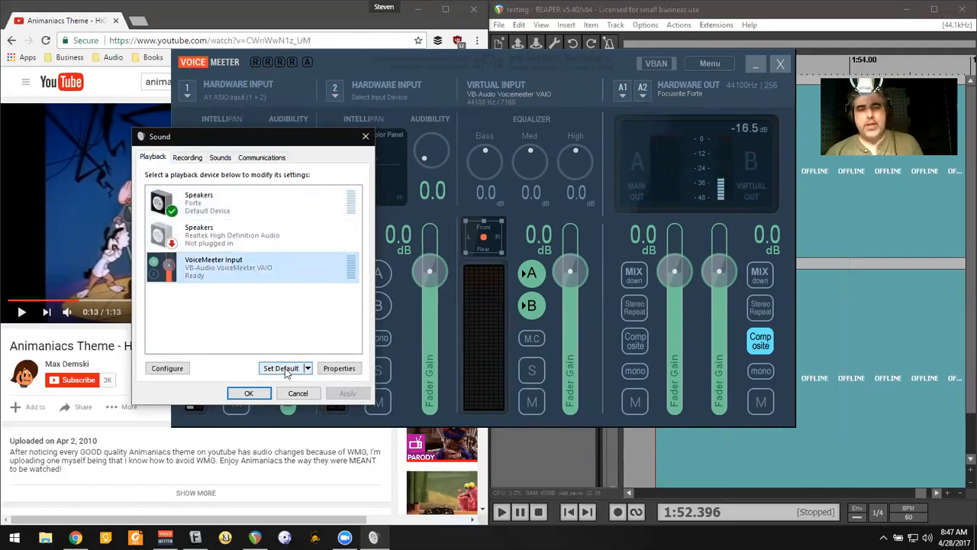
pyautogui.click(281, 368)
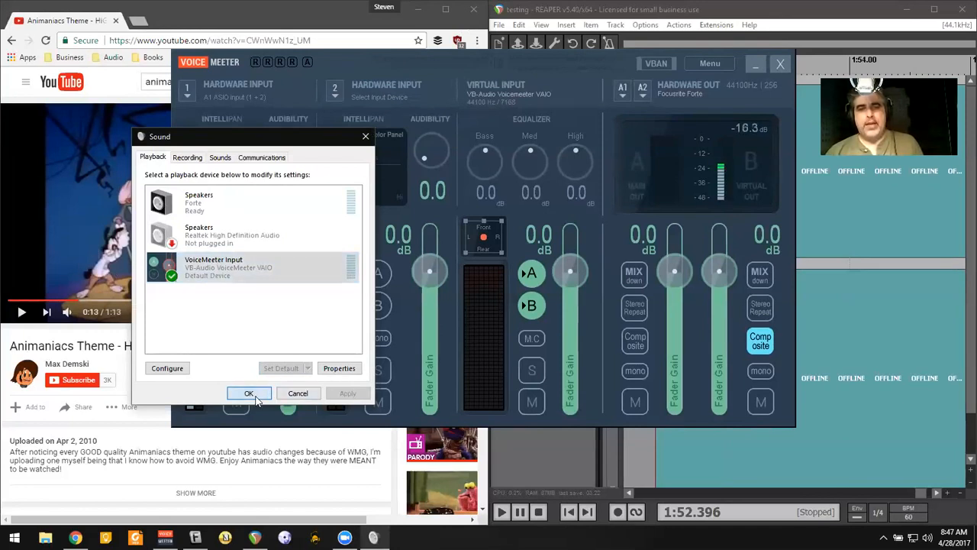
pyautogui.click(248, 392)
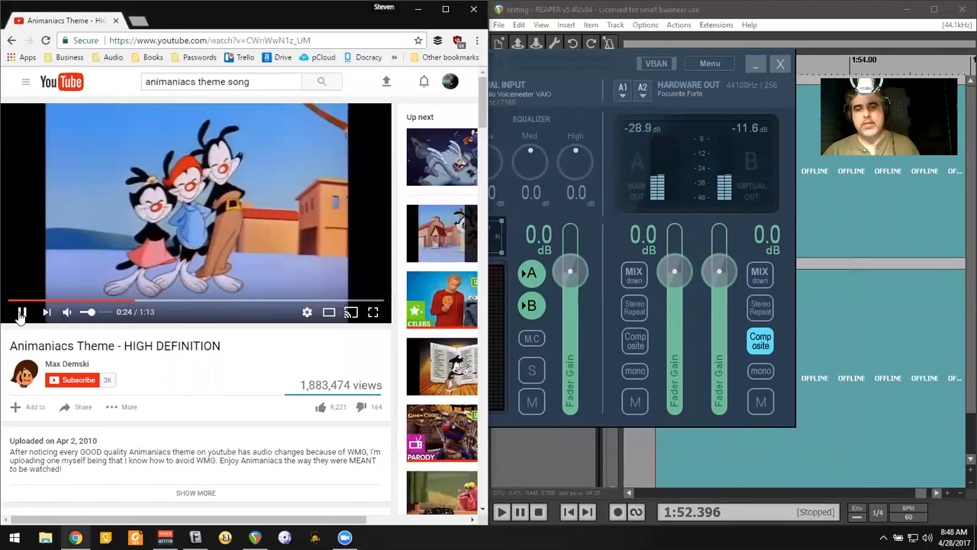
# - Pause the cartoon video after confirming VoiceMeeter meters react
pyautogui.click(22, 312)
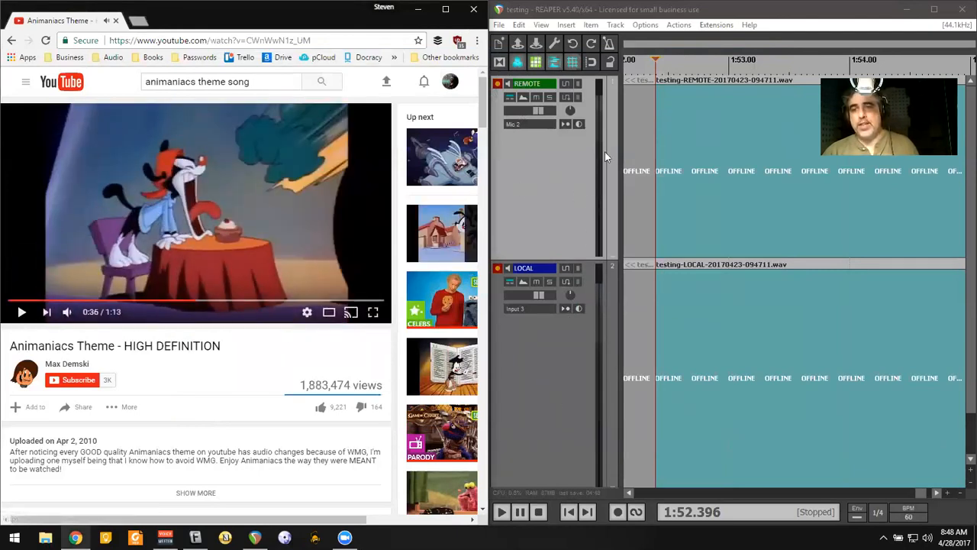
# - Select Voicemeeter Virtual ASIO as REAPER's ASIO driver in Preferences
pyautogui.click(645, 24)
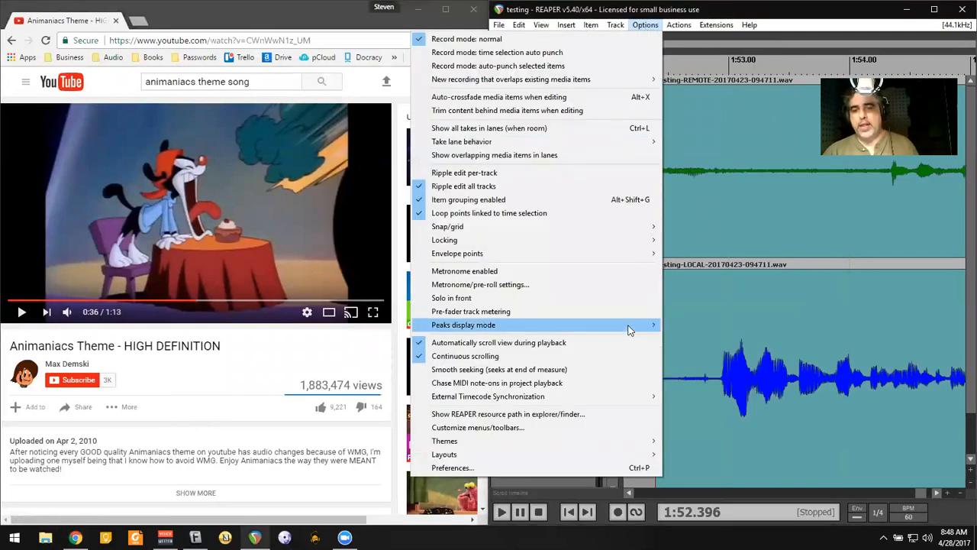
pyautogui.click(453, 467)
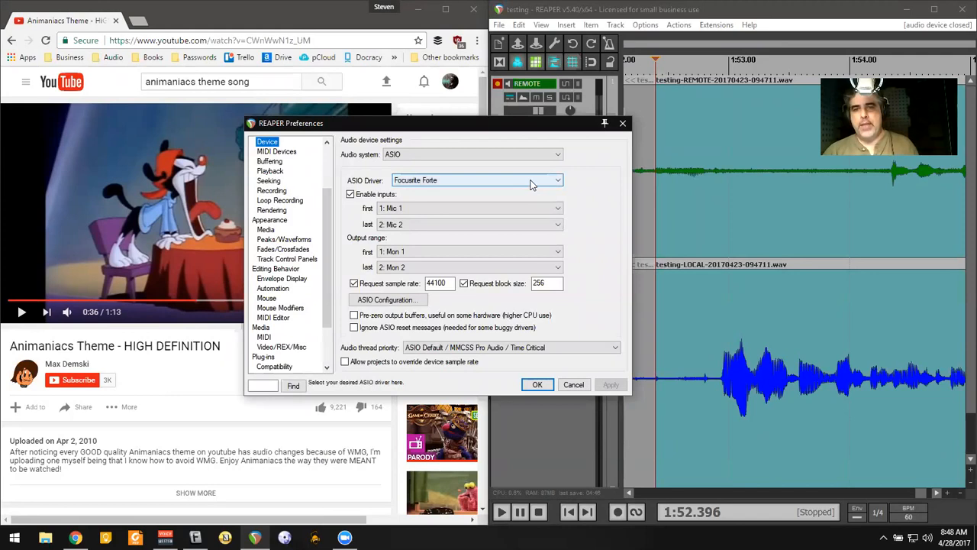
pyautogui.click(475, 180)
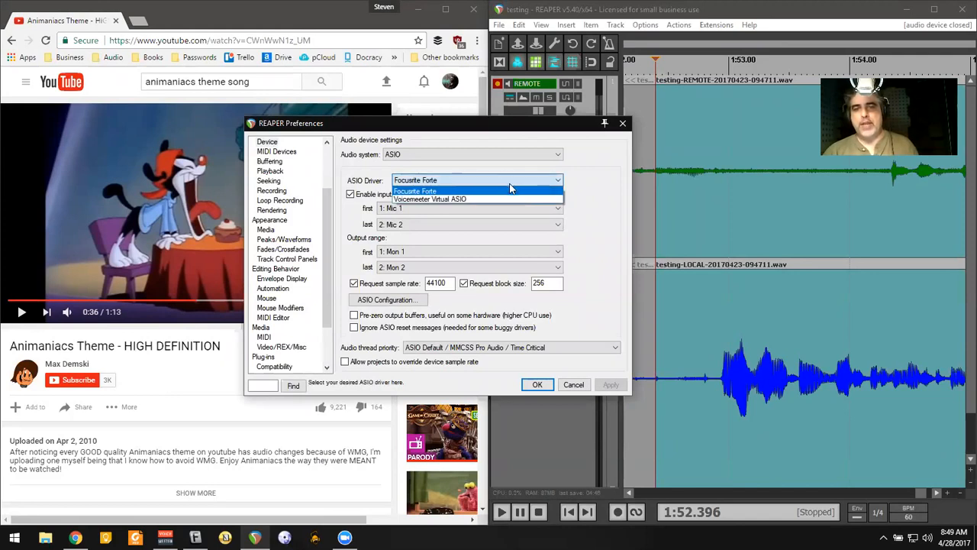
pyautogui.click(430, 199)
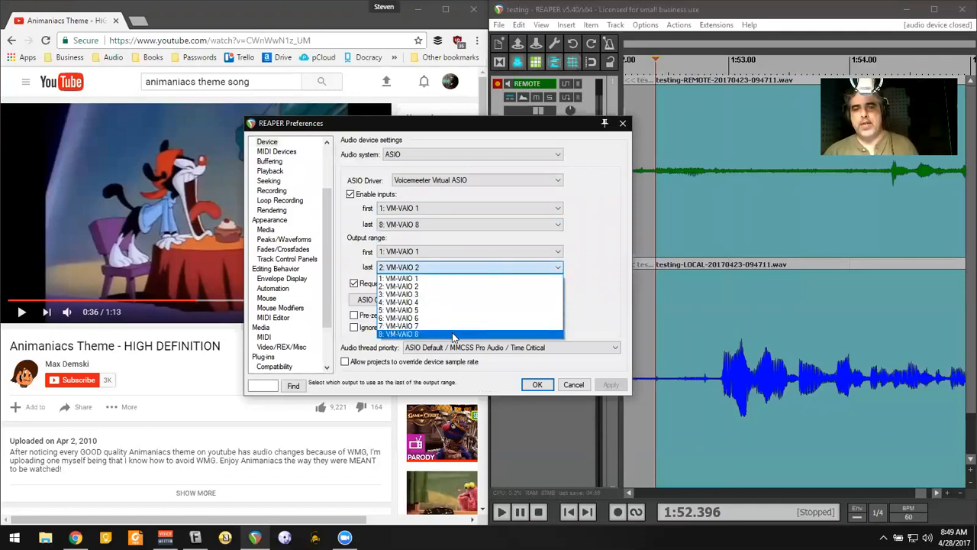
# - Set the last output to VM-VAIO 8 and apply the device settings
pyautogui.click(400, 334)
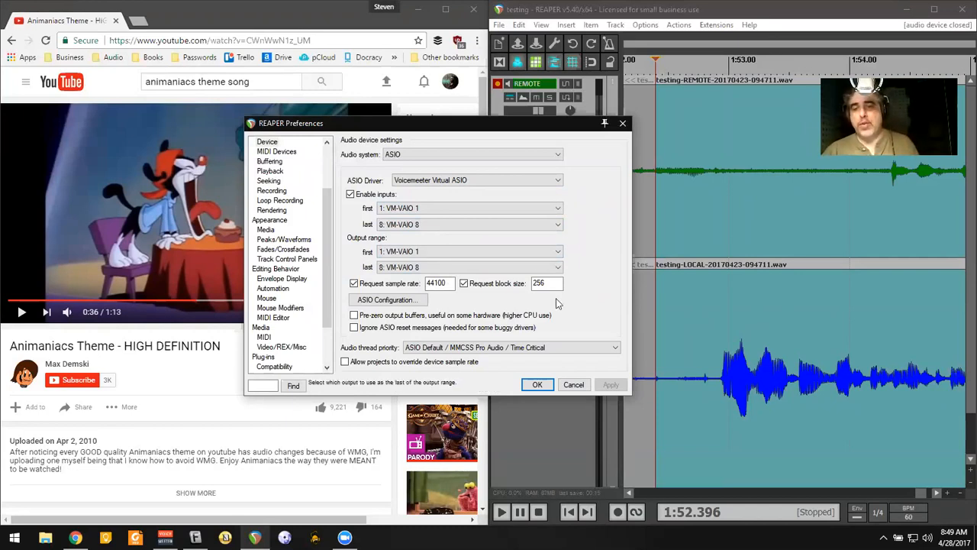
pyautogui.click(537, 384)
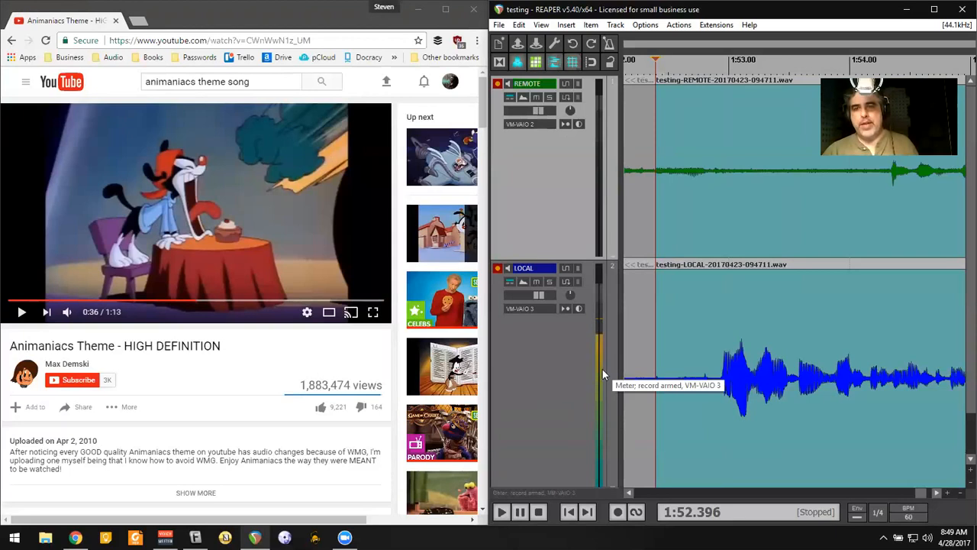
pyautogui.moveTo(601, 149)
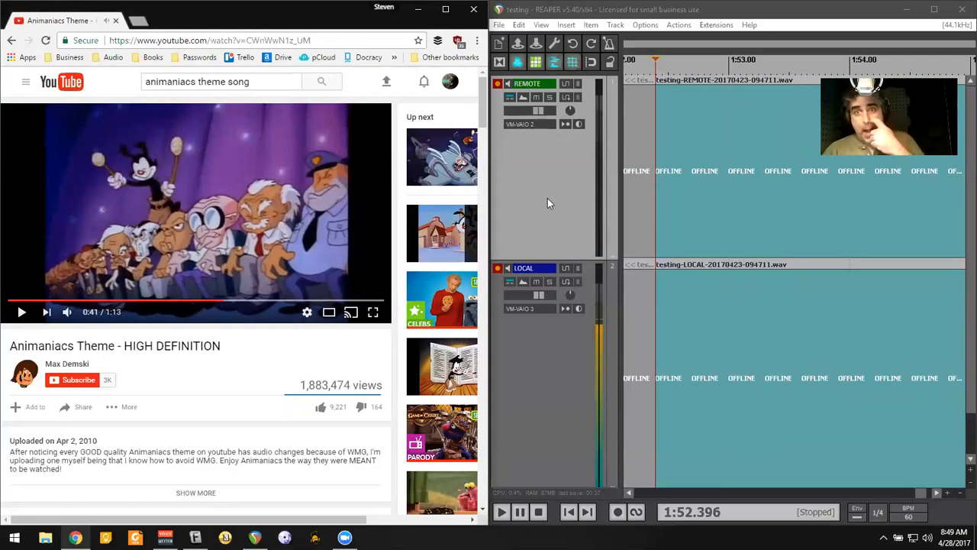
pyautogui.moveTo(573, 382)
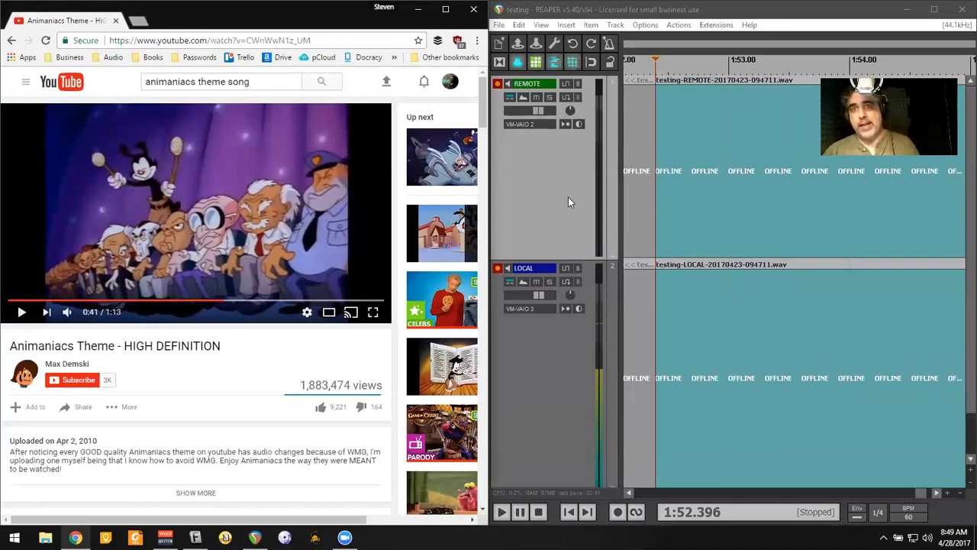
pyautogui.moveTo(555, 385)
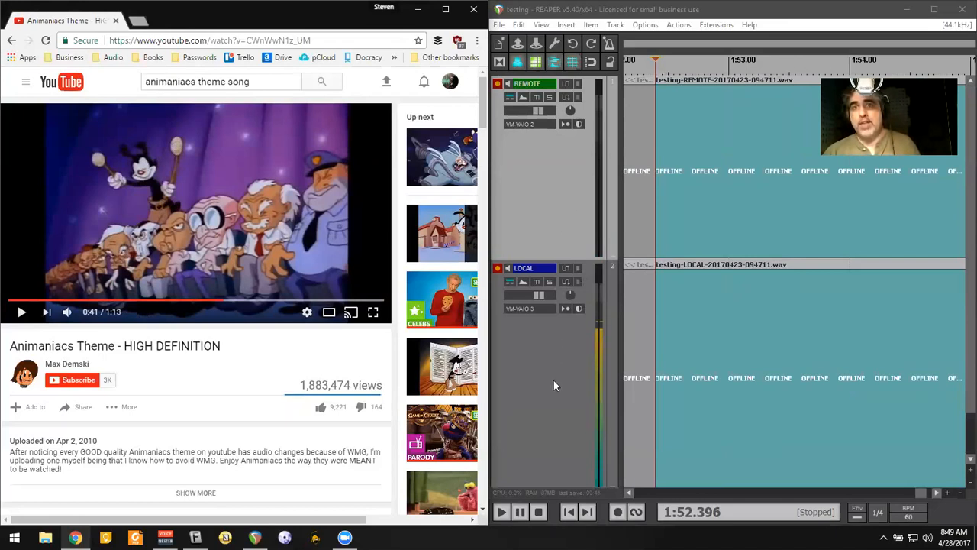